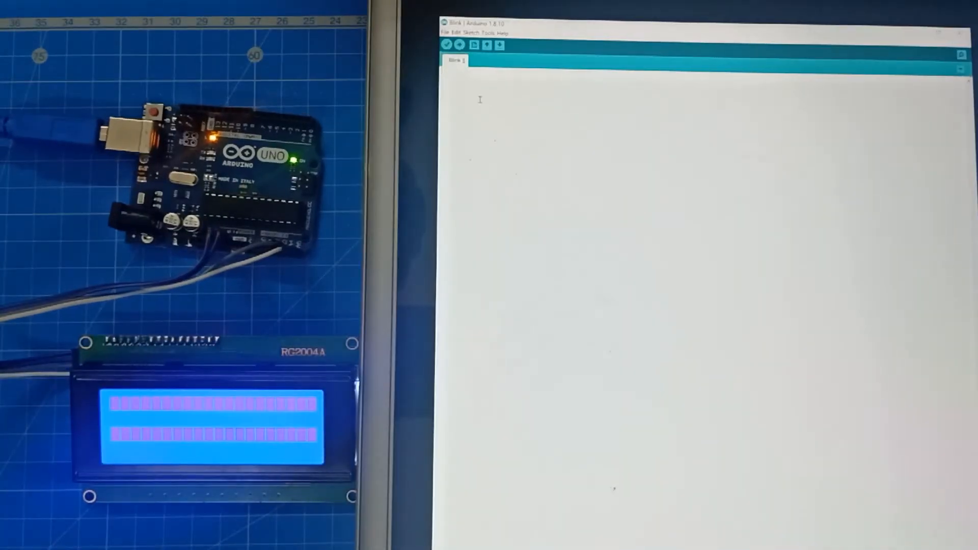
# Step: Paste the I2C scanner sketch into the empty editor via the context menu
pyautogui.rightClick(480, 100)
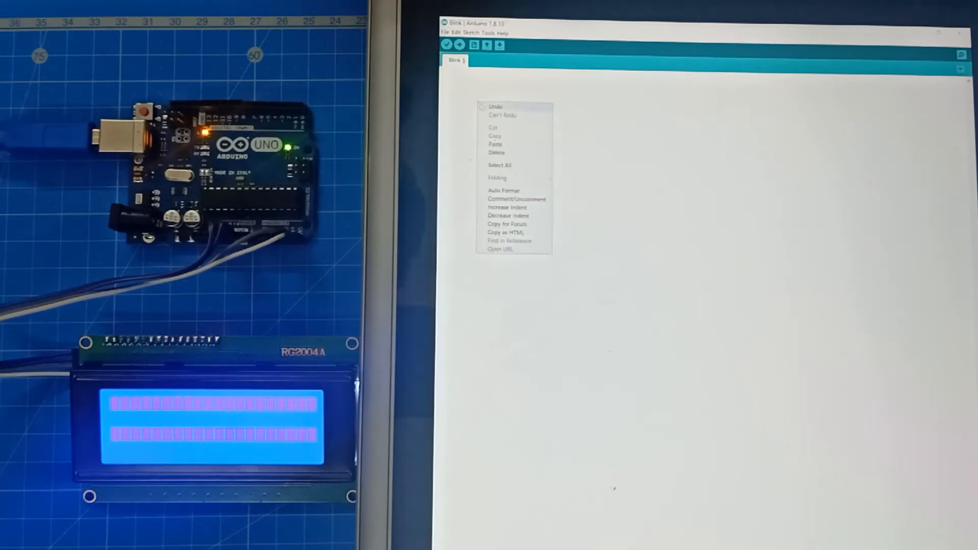
pyautogui.click(495, 144)
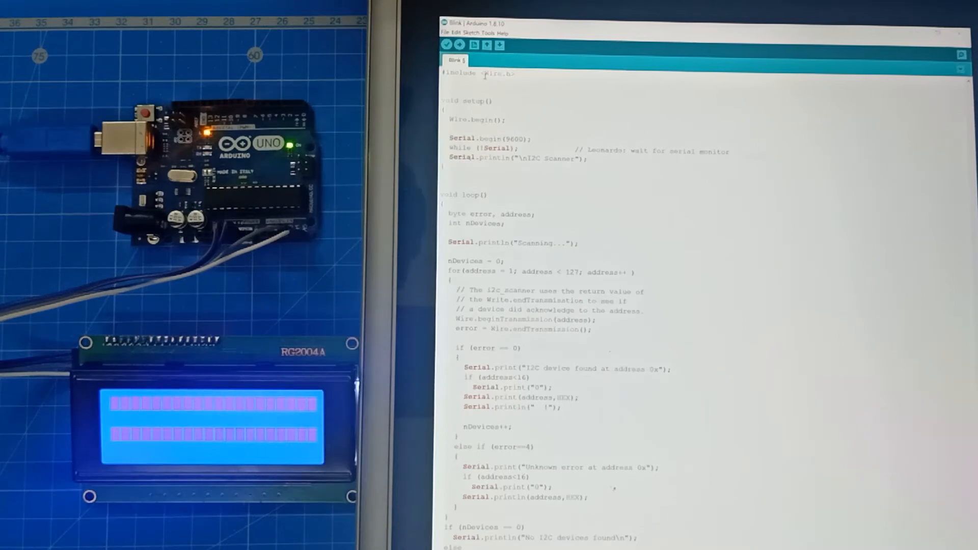
pyautogui.click(460, 44)
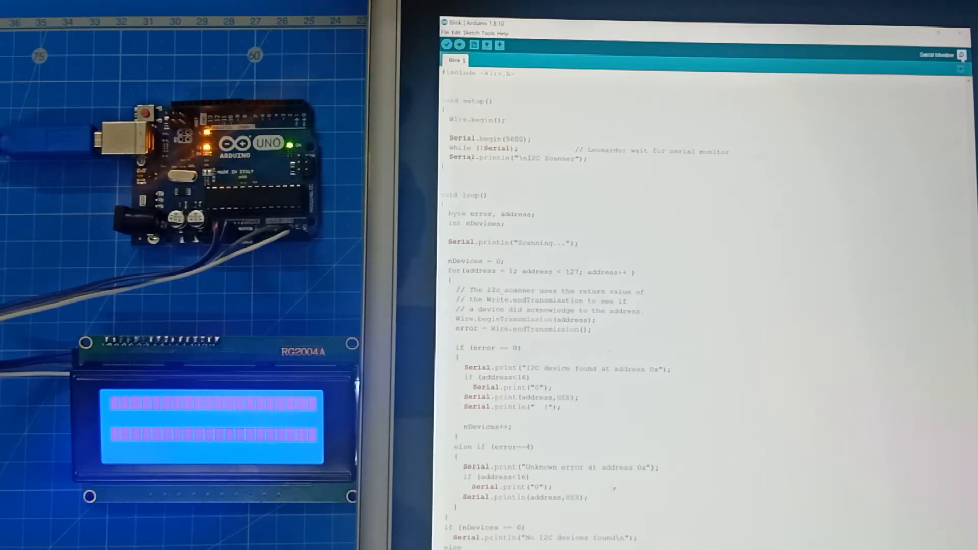
pyautogui.click(931, 55)
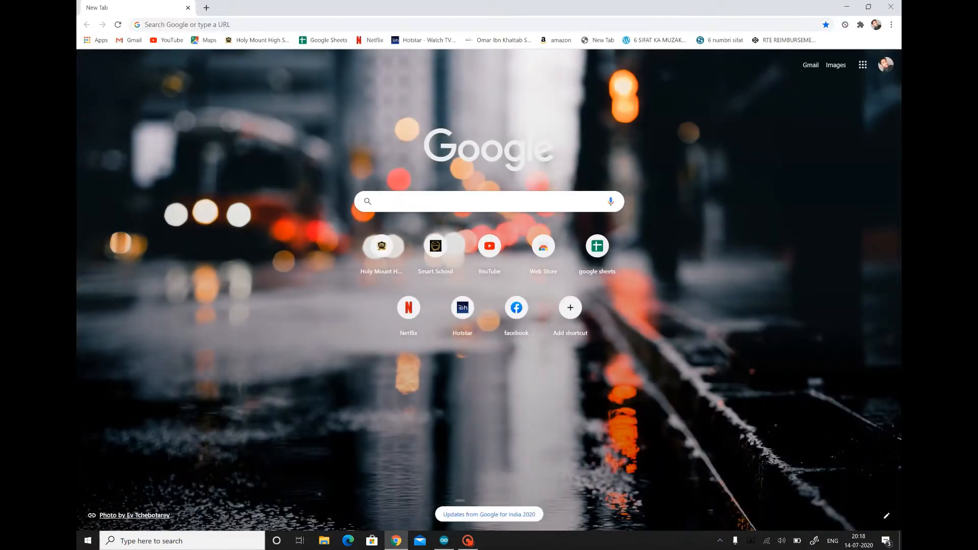
# Step: Search Google for 'liquidcrystal_i2c' and open the fdebrabander library repository
pyautogui.write('liquidcrystal_i2c')
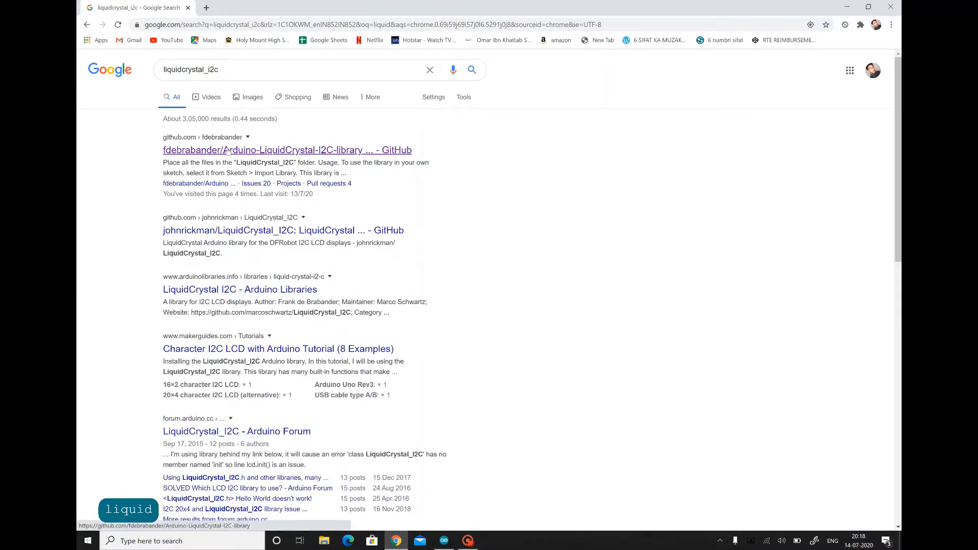
pyautogui.click(287, 150)
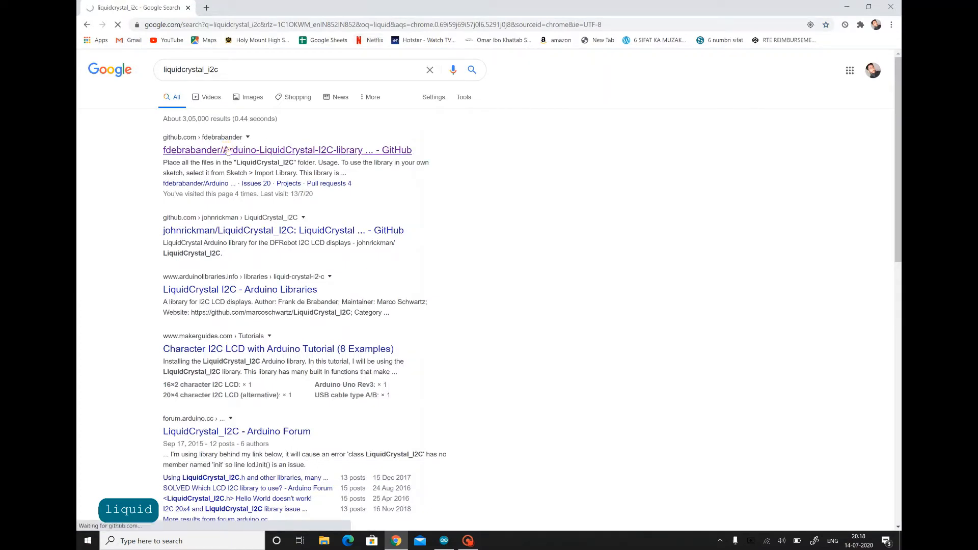
pyautogui.click(286, 150)
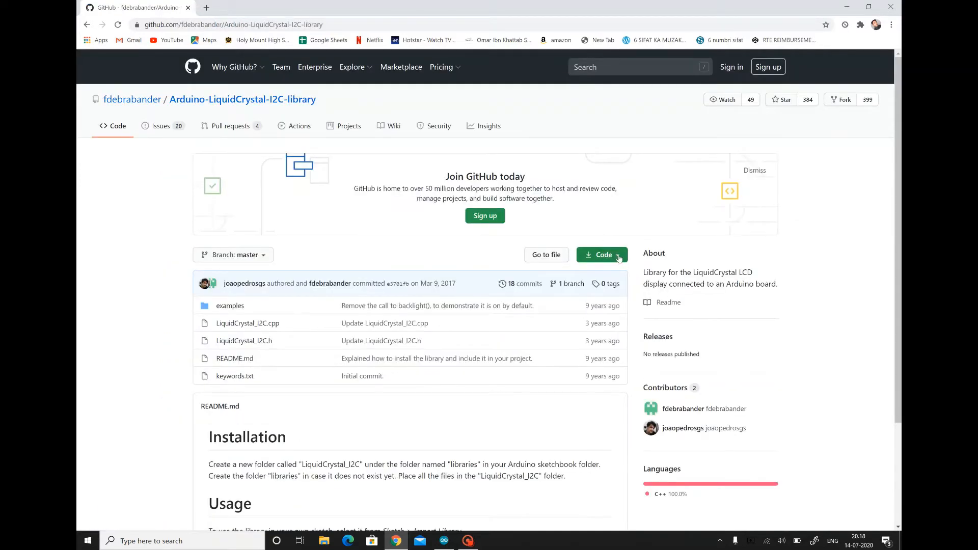
# Step: Download the repository as a master ZIP from the Code menu
pyautogui.click(600, 255)
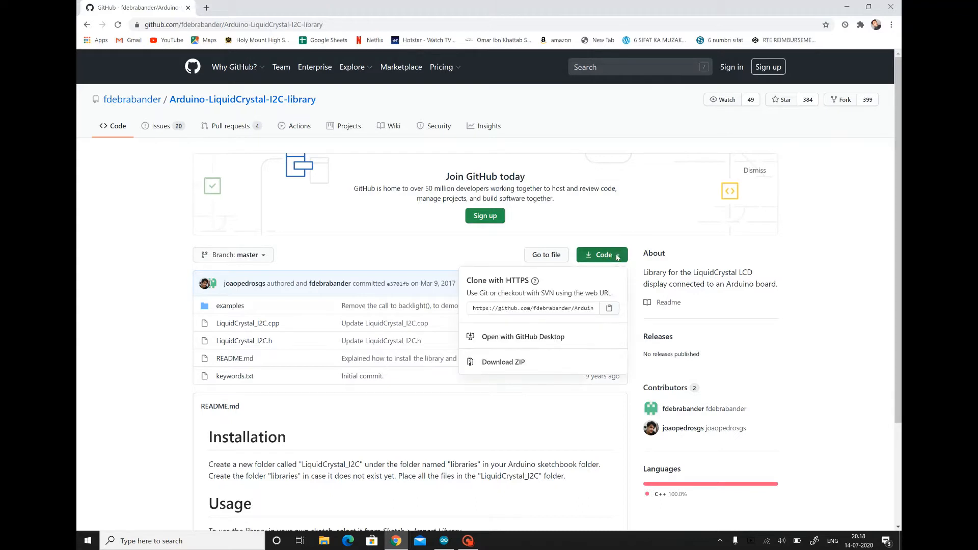
pyautogui.click(502, 361)
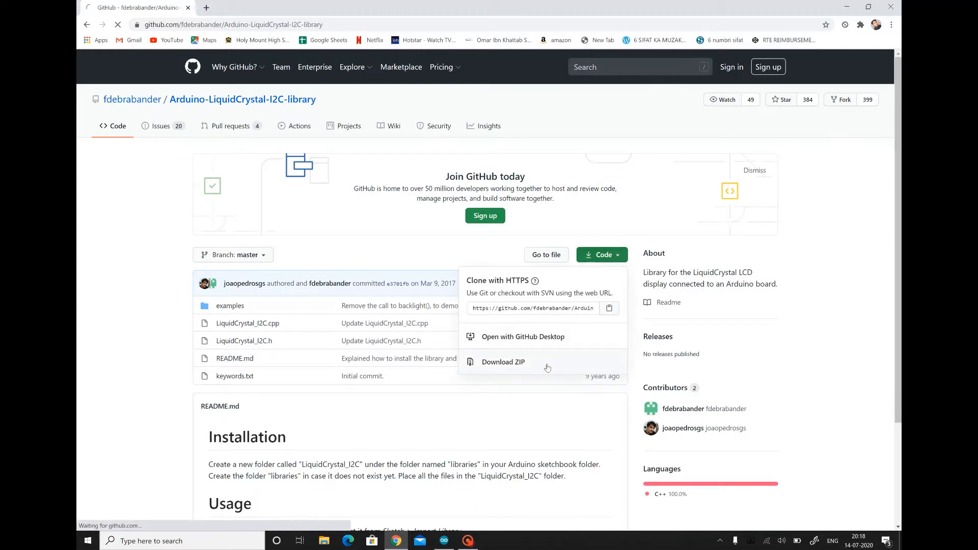
pyautogui.click(503, 362)
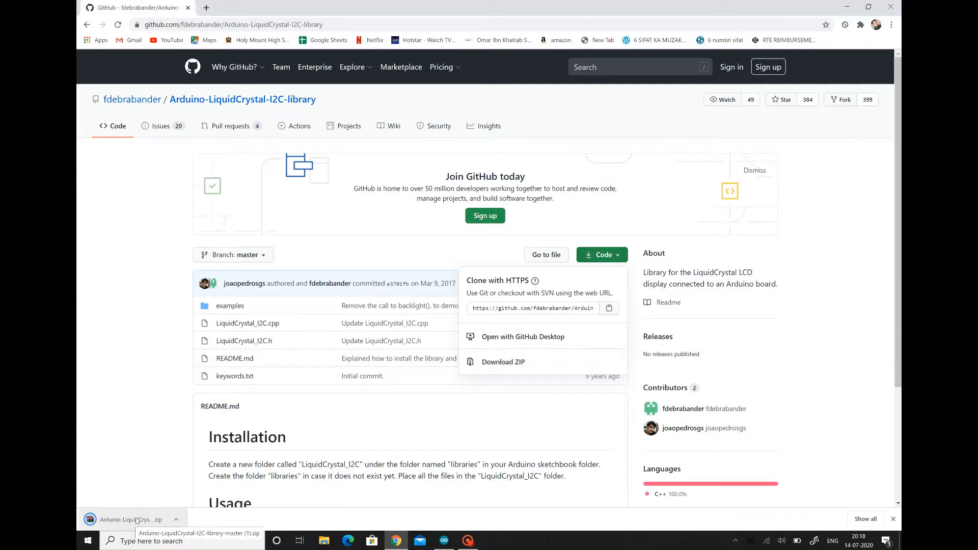
pyautogui.click(444, 541)
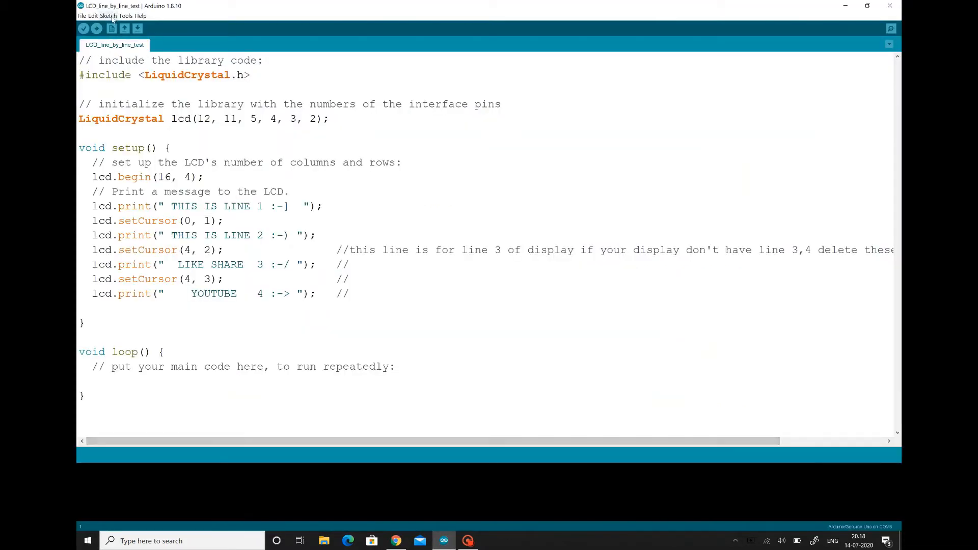
# Step: Add the downloaded LiquidCrystal I2C ZIP through Sketch > Include Library > Add .ZIP Library
pyautogui.click(108, 16)
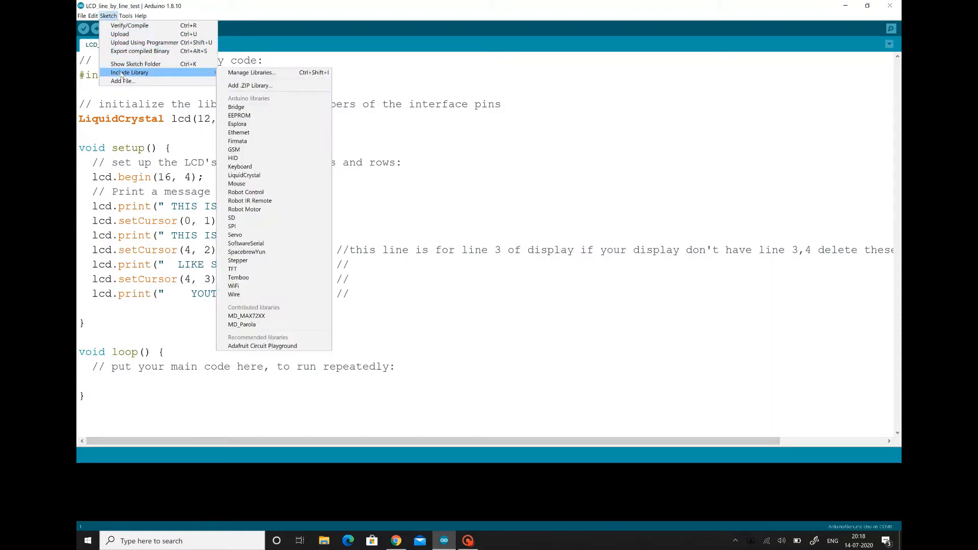
pyautogui.moveTo(177, 75)
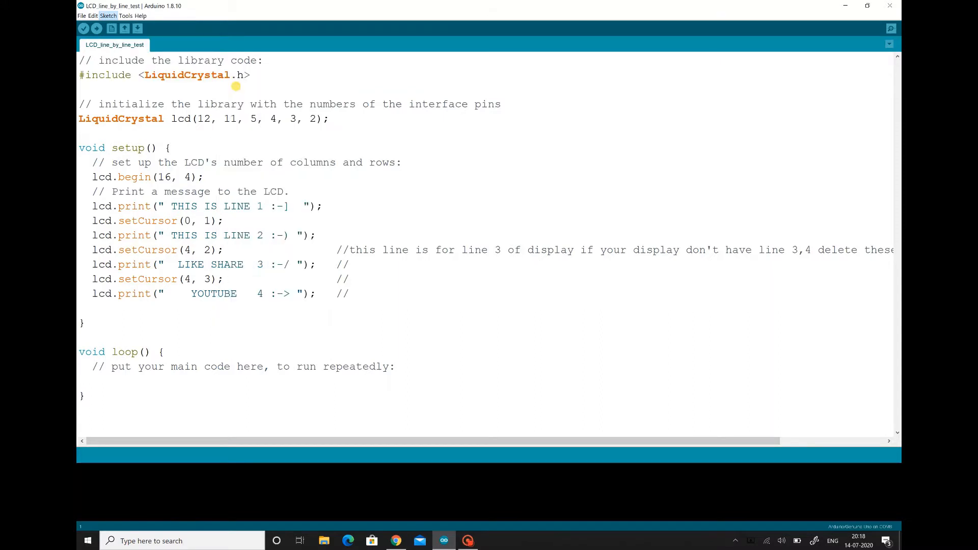
pyautogui.click(108, 15)
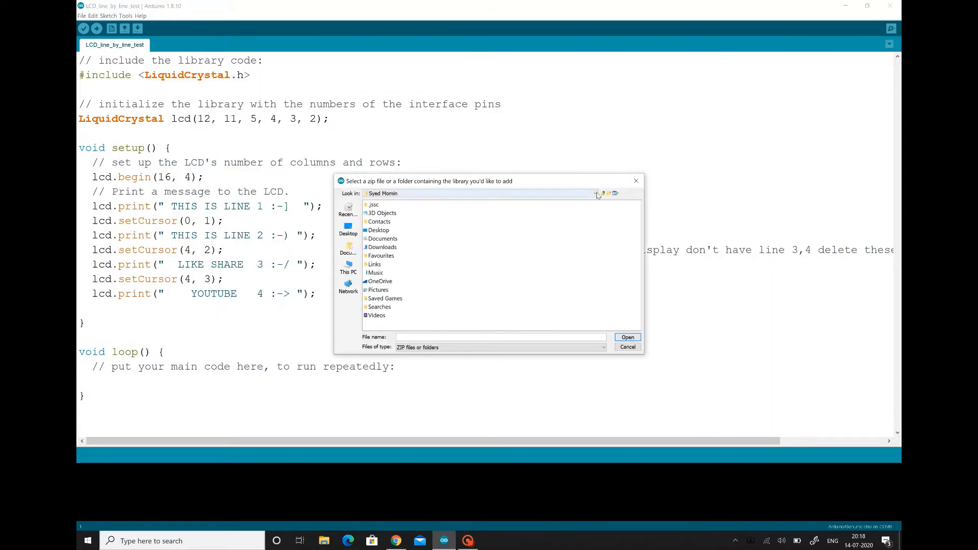
pyautogui.click(596, 193)
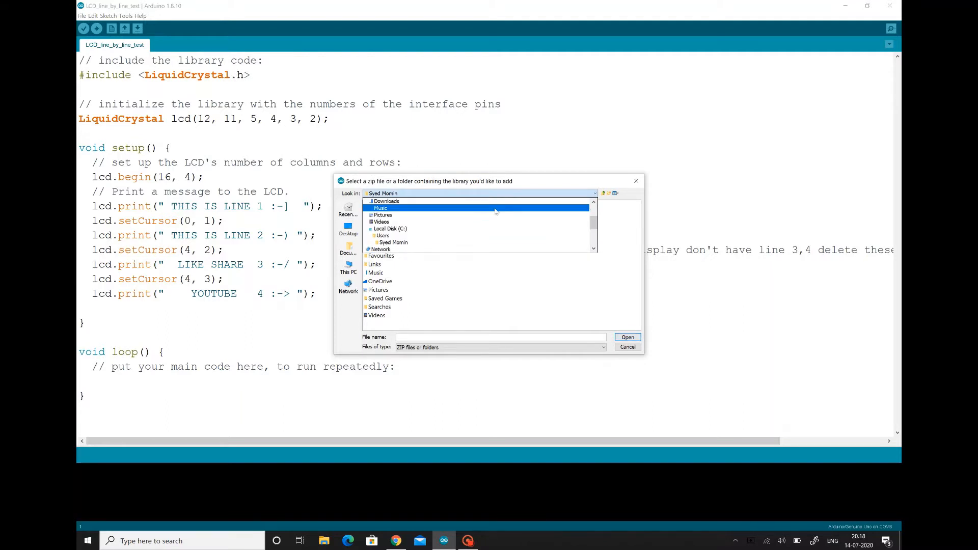
pyautogui.doubleClick(386, 201)
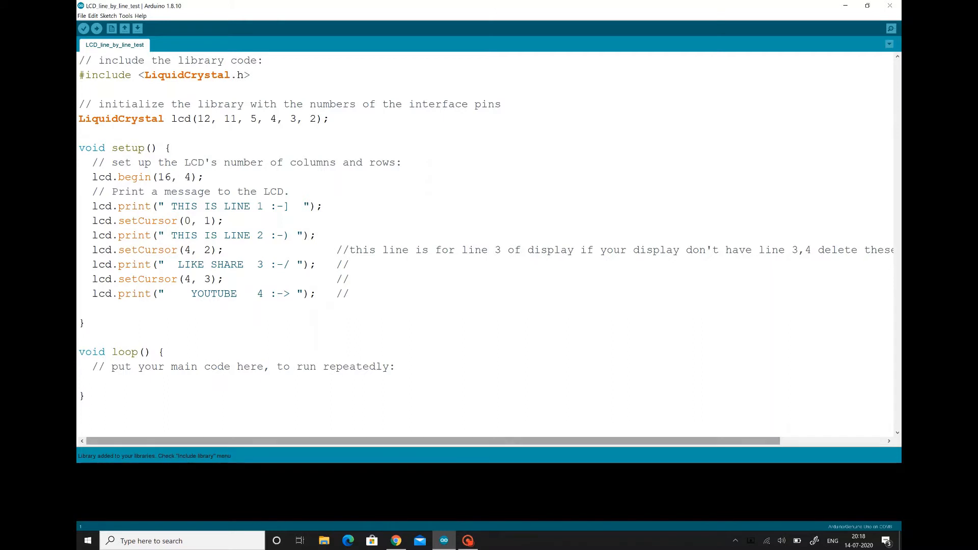
# Step: Open the SerialDisplay example from Arduino-LiquidCrystal-I2C-library-master in File > Examples
pyautogui.click(82, 16)
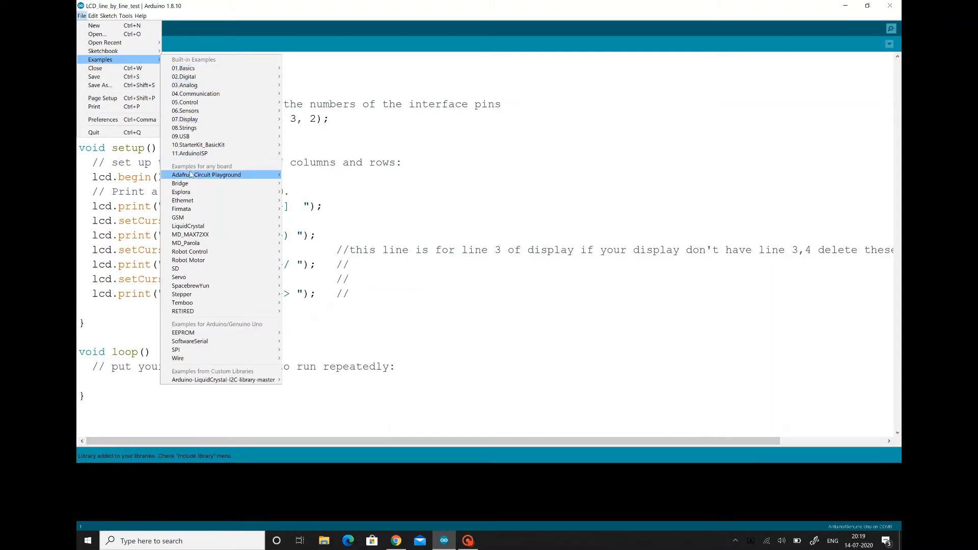
pyautogui.moveTo(187, 225)
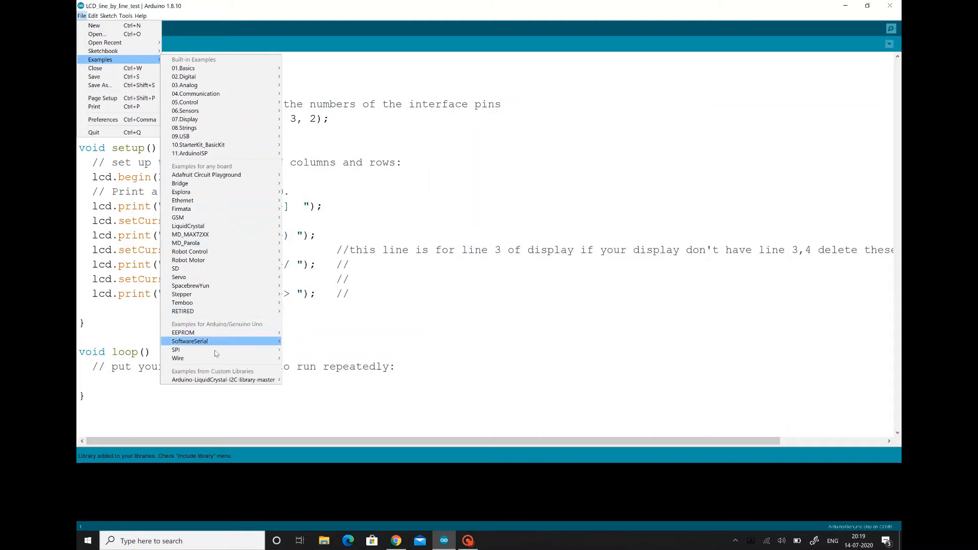
pyautogui.moveTo(223, 380)
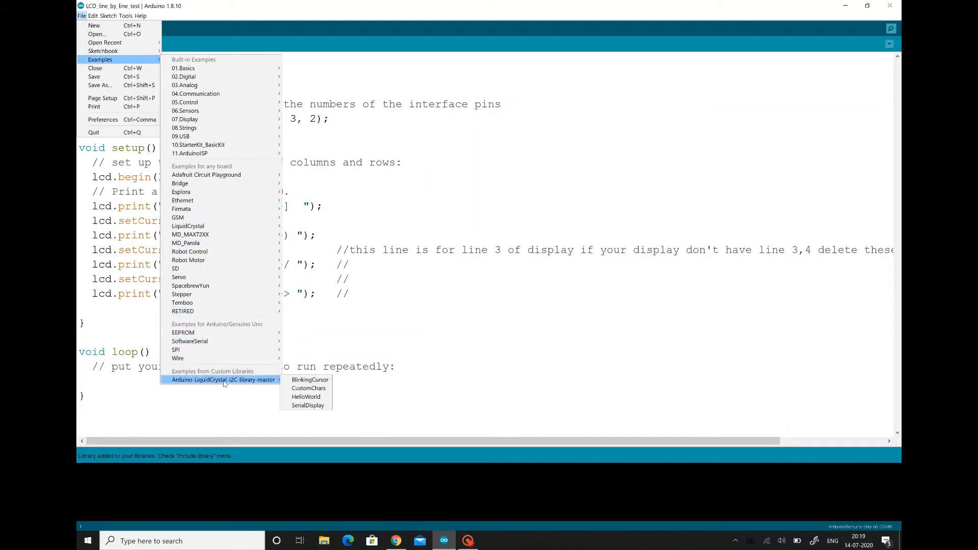
pyautogui.moveTo(261, 383)
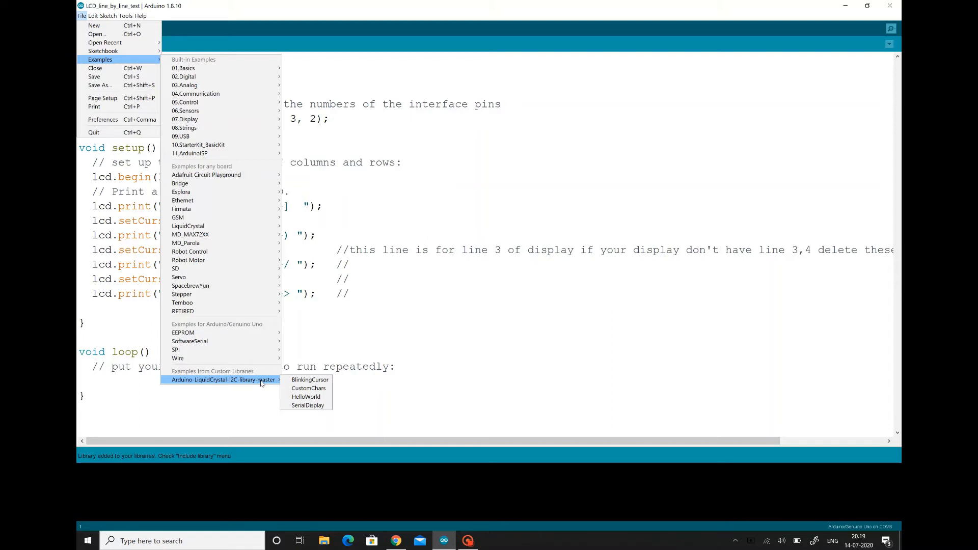
pyautogui.click(308, 405)
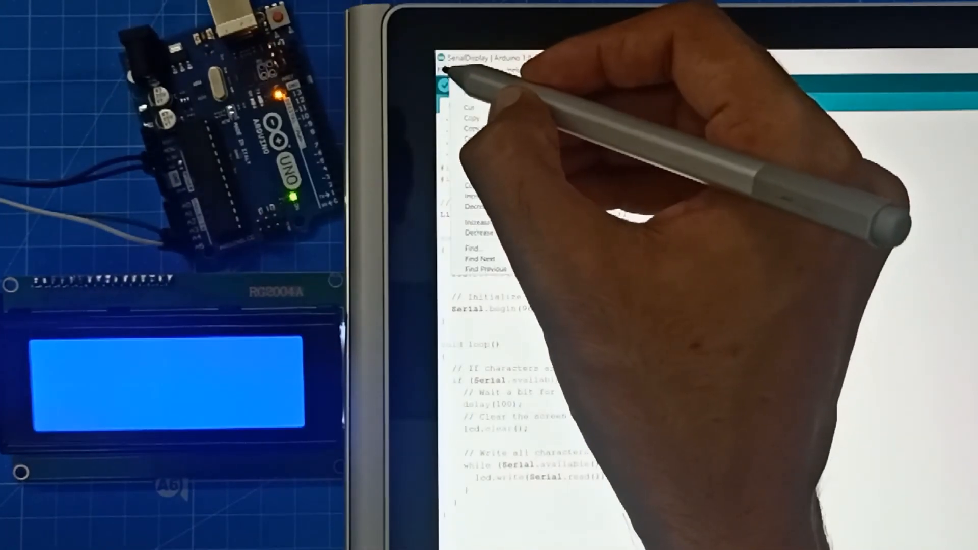
# Step: Upload the HelloWorld example so the LCD shows 'Hello, world!'
pyautogui.click(442, 69)
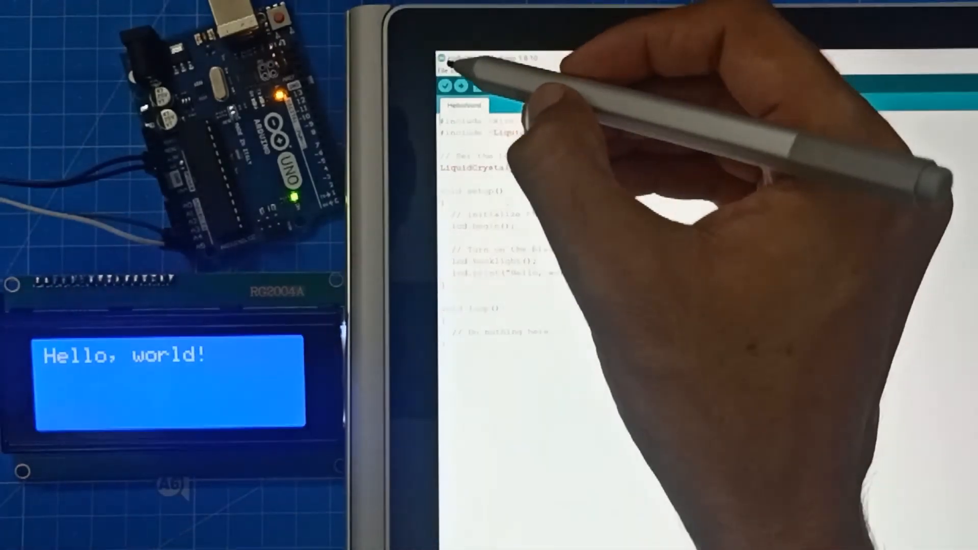
# Step: Reopen the SerialDisplay example sketch from the library's examples list
pyautogui.click(443, 70)
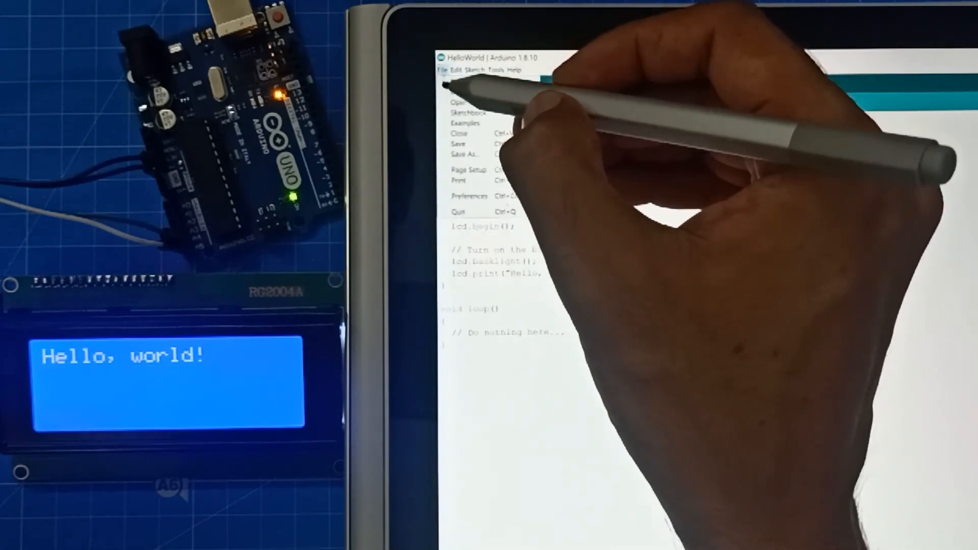
pyautogui.click(465, 123)
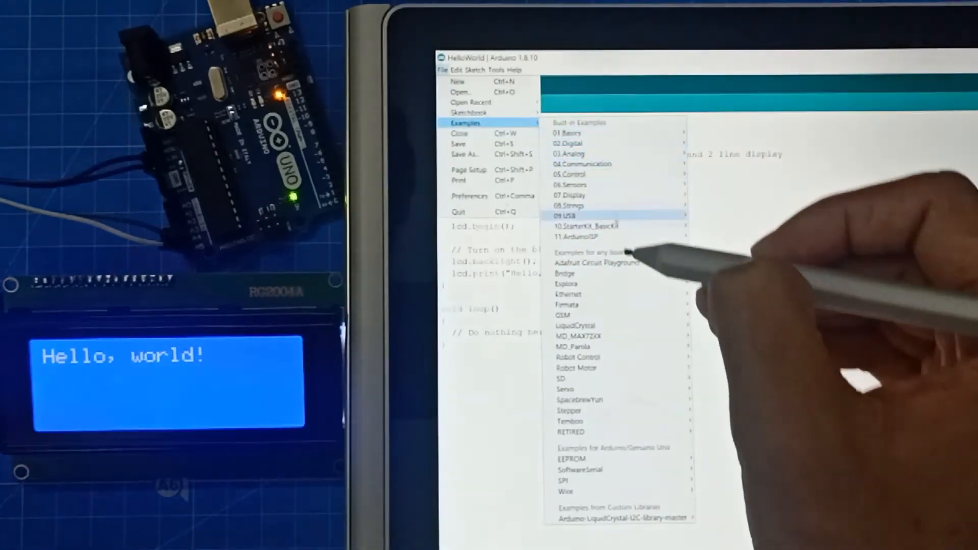
pyautogui.moveTo(621, 518)
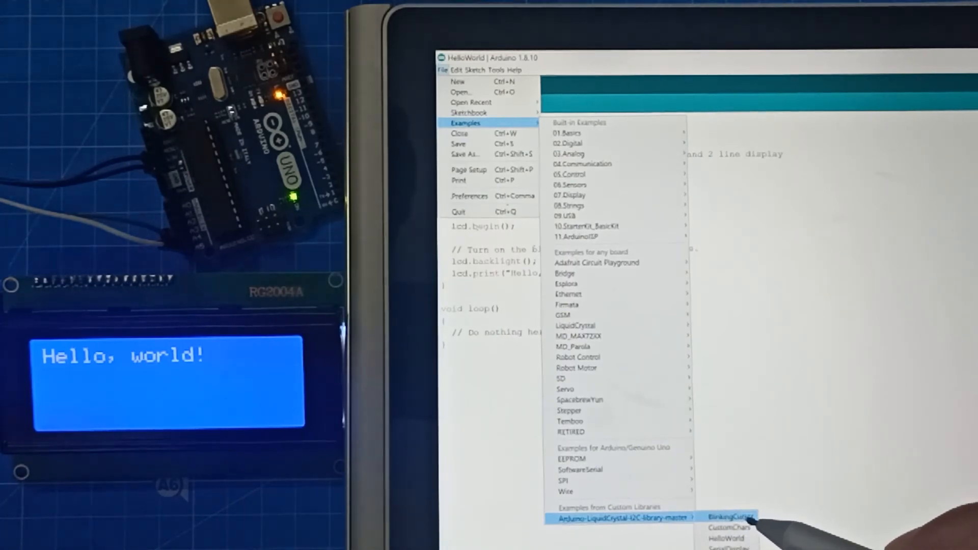
pyautogui.moveTo(728, 528)
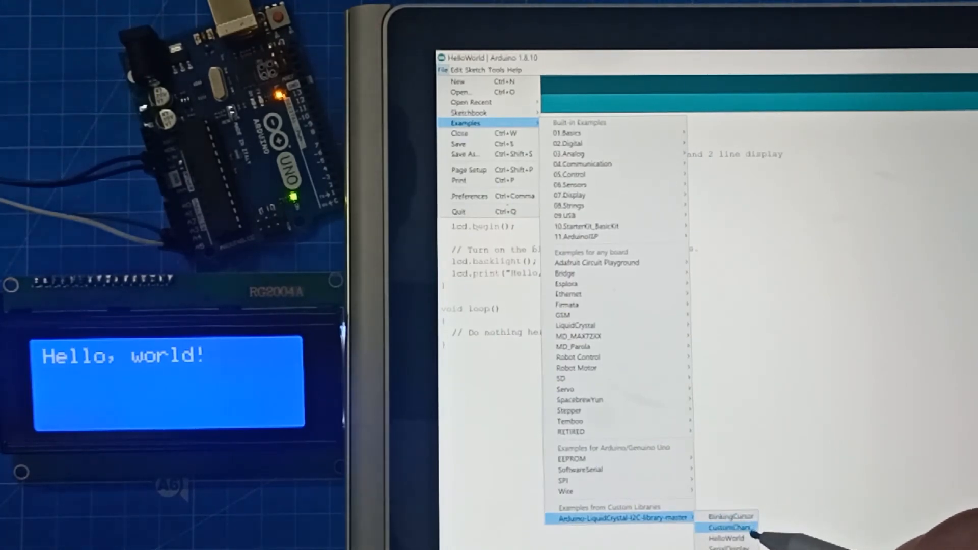
pyautogui.moveTo(727, 547)
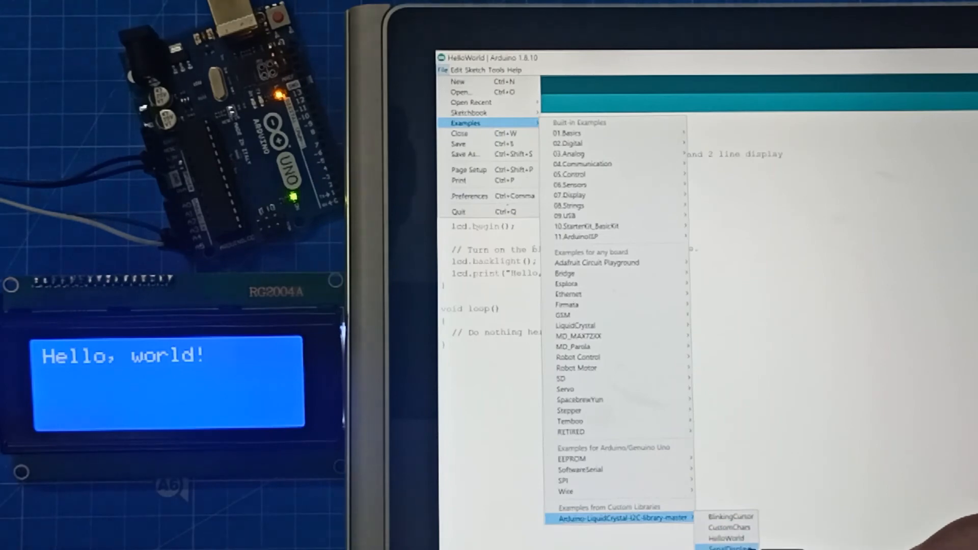
pyautogui.click(736, 547)
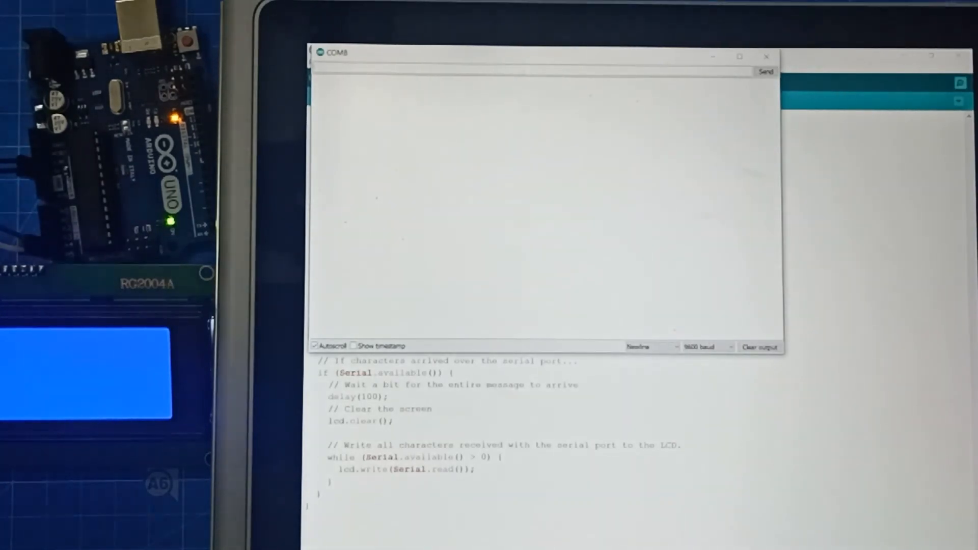
# Step: Send 'hello' from the Serial Monitor so it appears on the LCD
pyautogui.write('hello everyone')
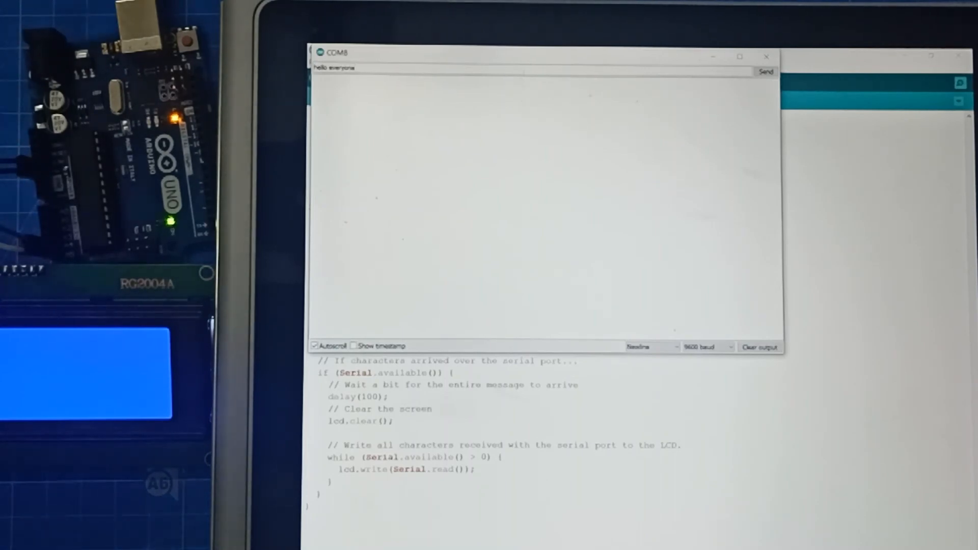
pyautogui.click(765, 72)
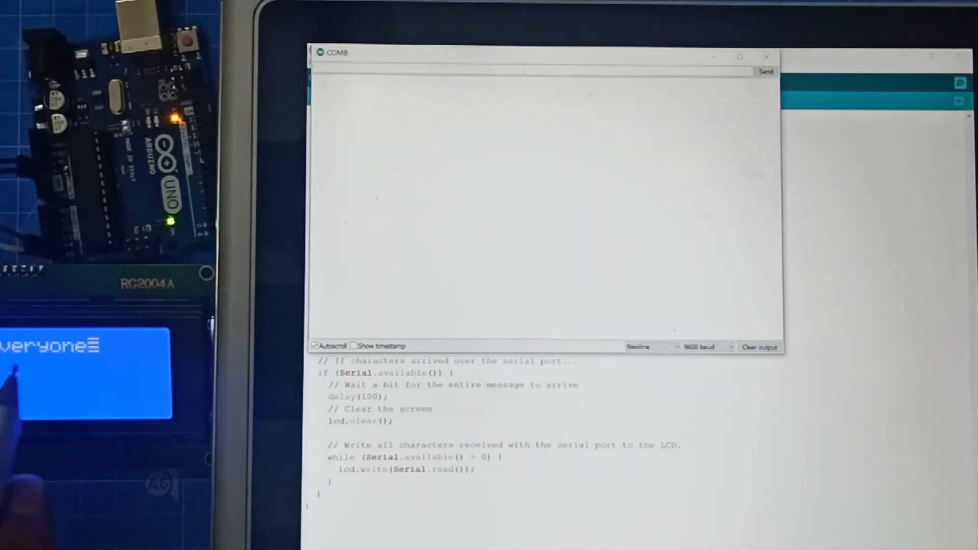